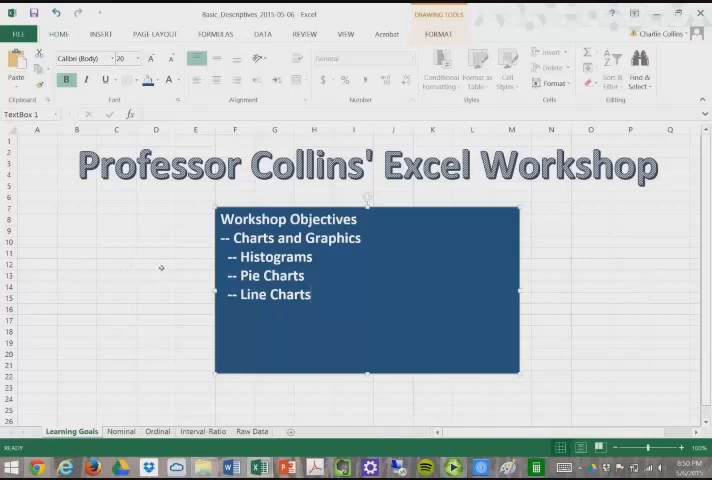
Show the Insert ribbon and select an empty cell on the Learning Goals sheet
left_click(100, 34)
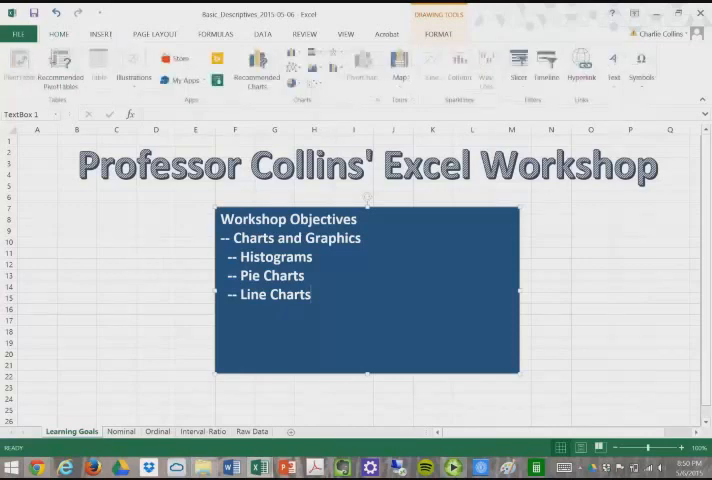
left_click(140, 264)
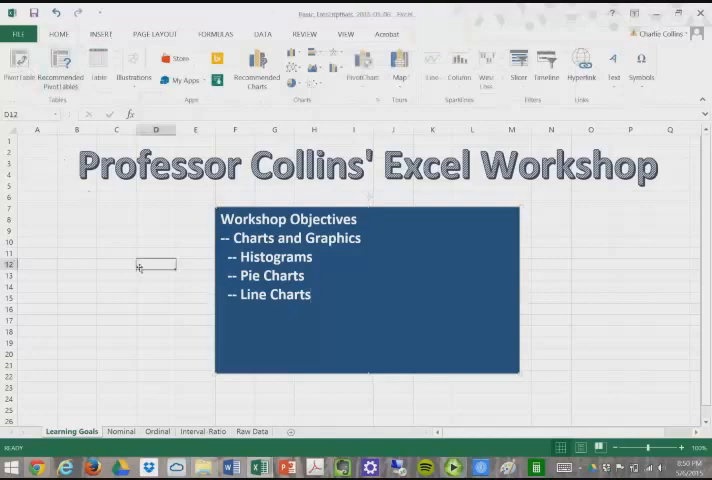
mouse_move(182, 356)
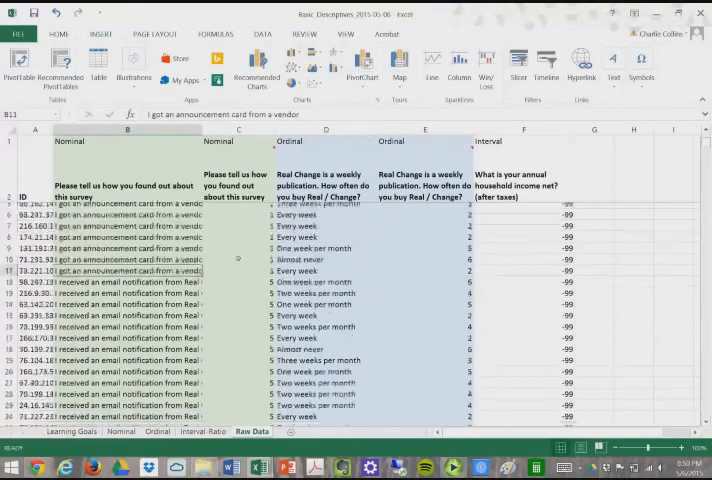
Review the Raw Data responses, then switch to the Nominal sheet's pivot table
scroll("up", 3)
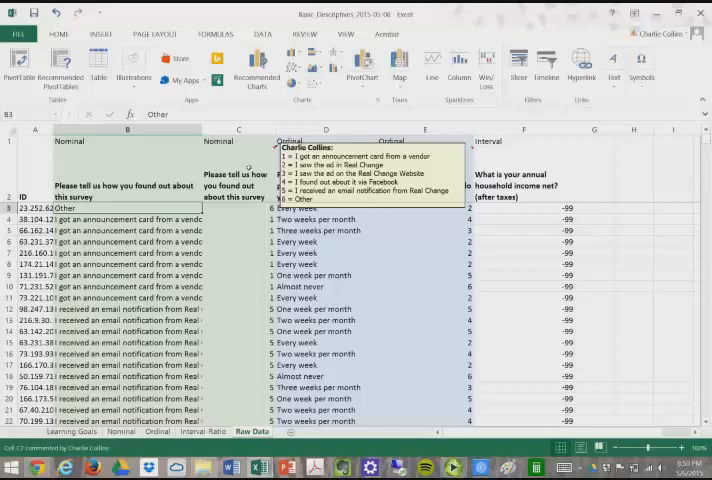
left_click(238, 252)
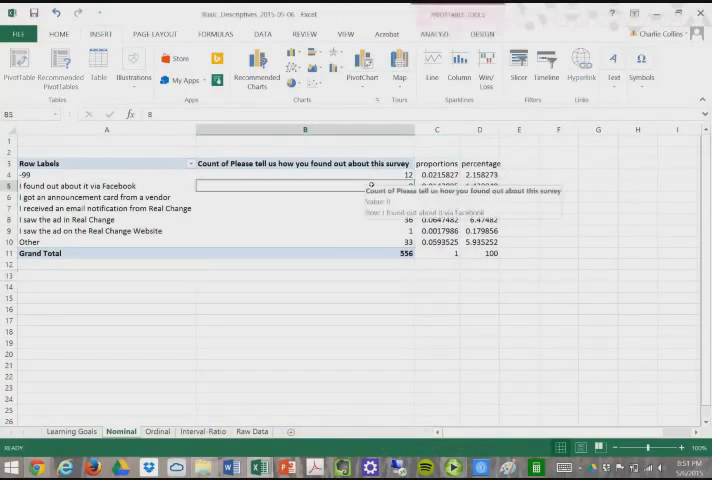
Enter 'Frequency' as the heading above the pivot table's count column
left_click(106, 174)
type("Fre")
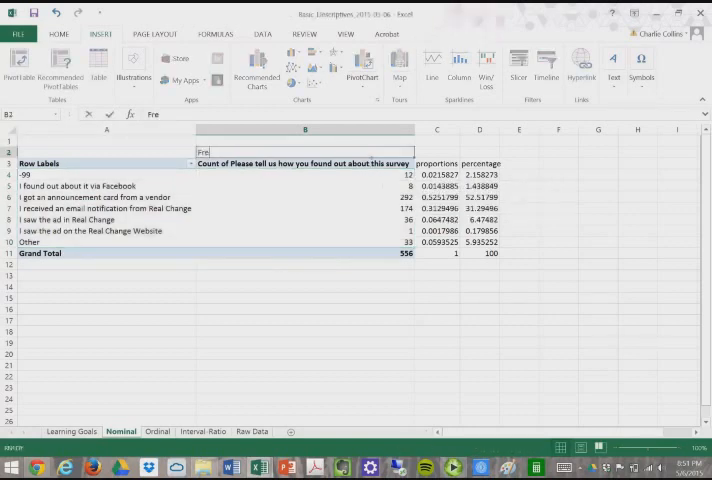
type("quency")
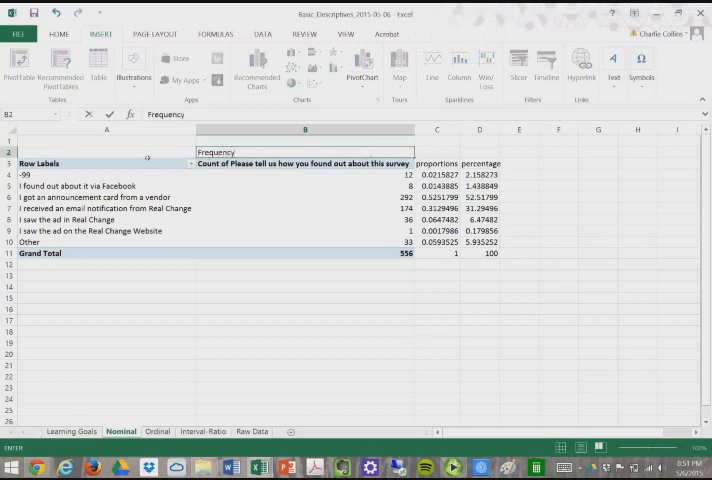
left_click(106, 152)
type("X")
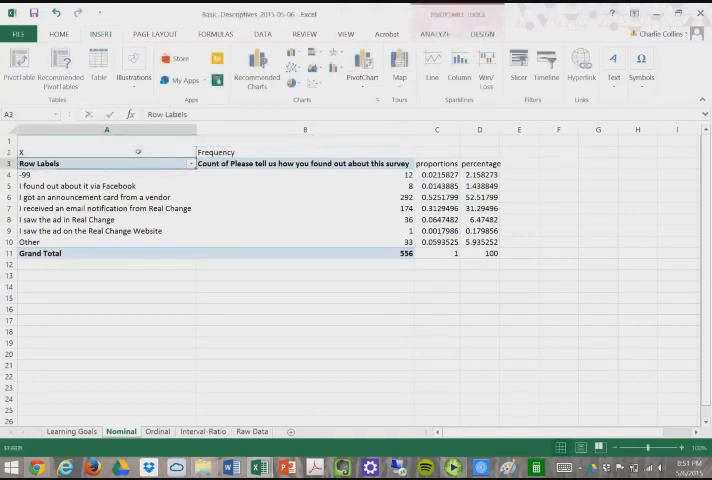
left_click(304, 152)
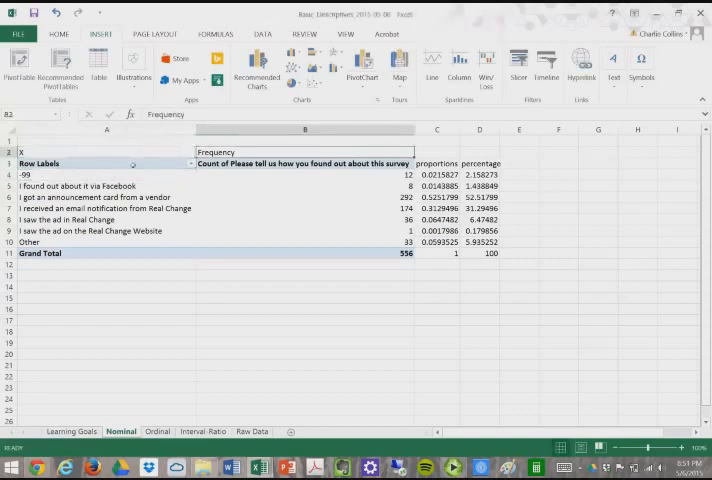
left_click(106, 298)
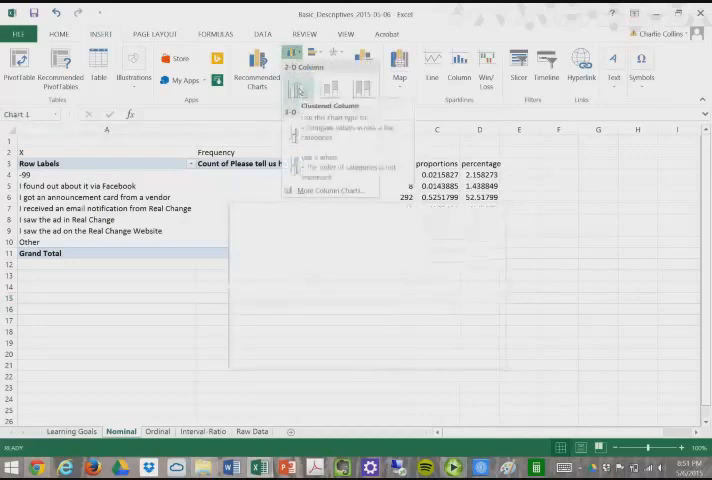
Insert a clustered column chart and set its data source to the survey-source count cells
left_click(300, 96)
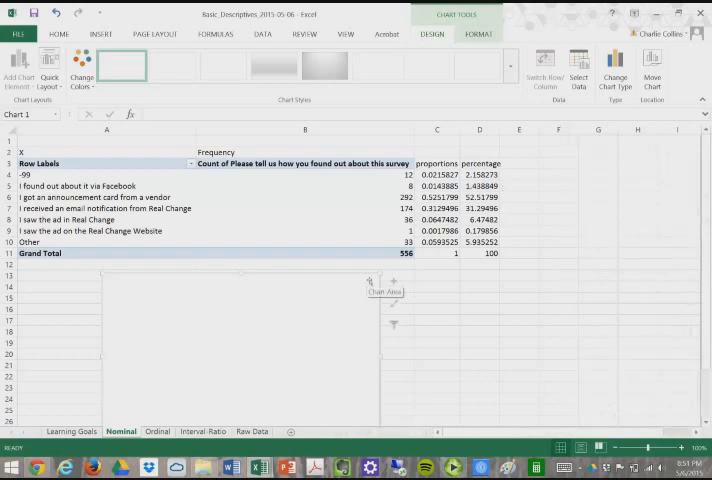
mouse_move(282, 328)
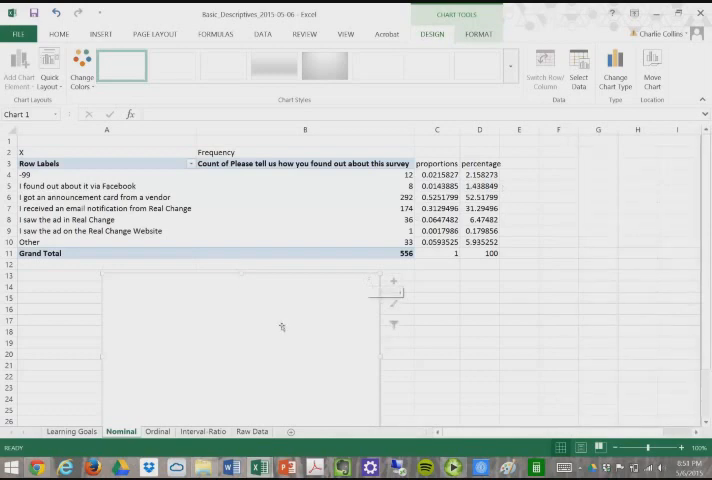
mouse_move(342, 308)
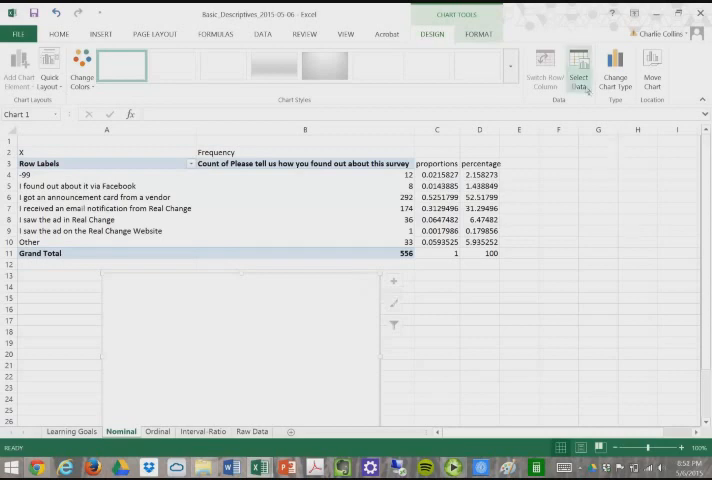
left_click(578, 70)
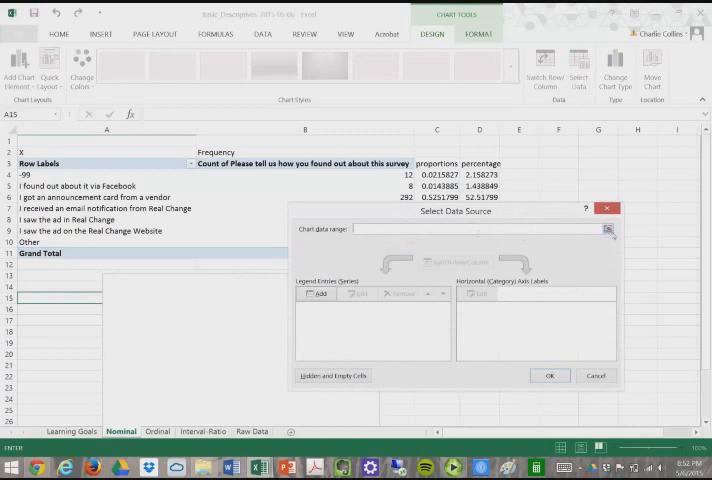
left_click(608, 228)
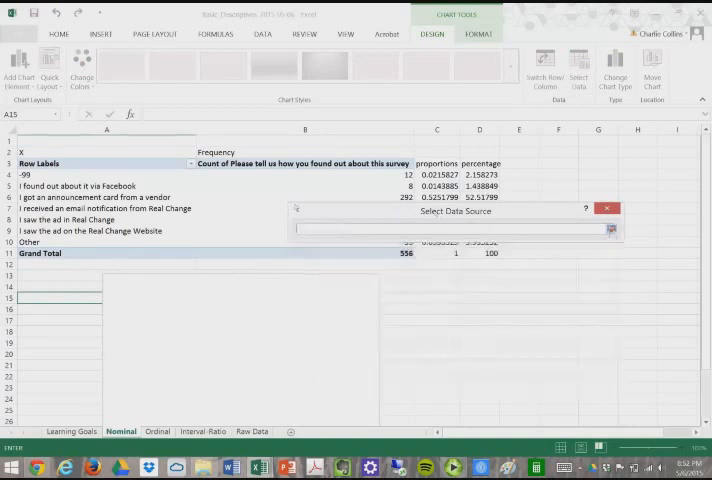
left_click(106, 164)
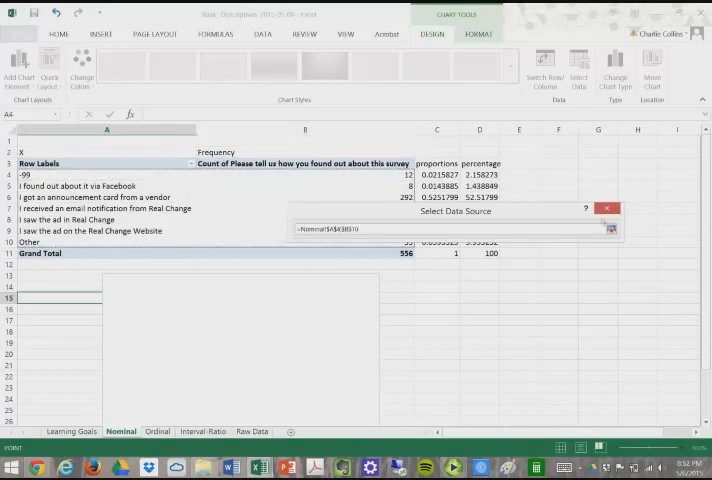
left_click(612, 228)
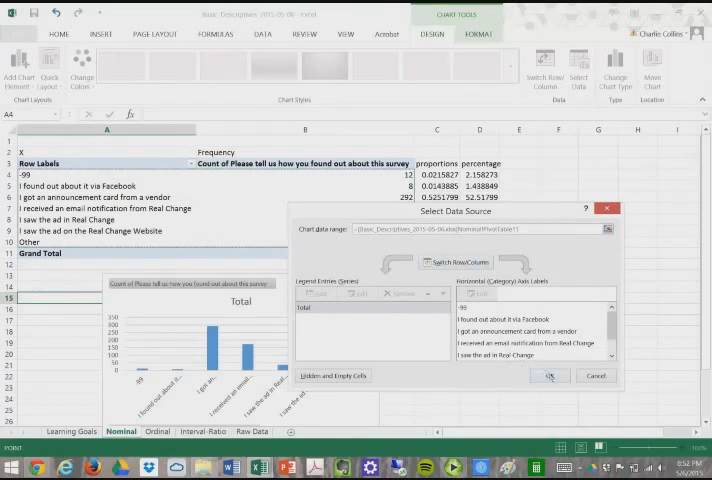
left_click(548, 376)
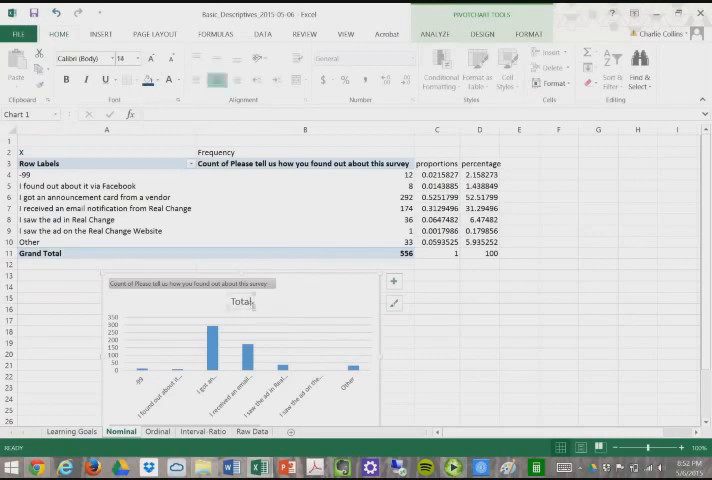
mouse_move(296, 318)
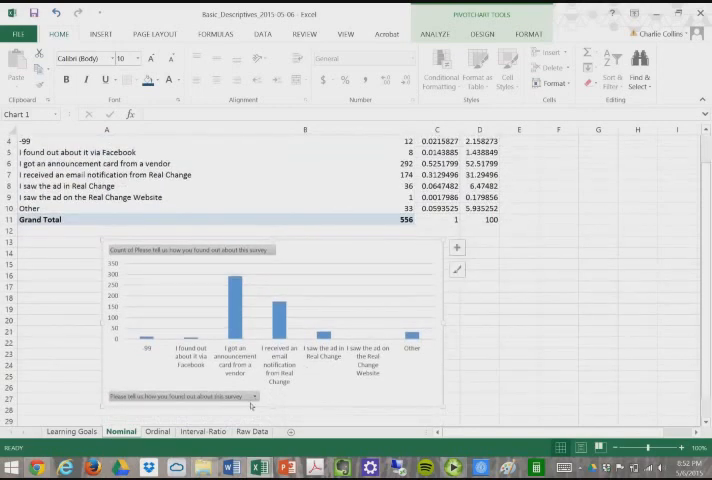
Exclude the -99 category from the pivot chart's Row Labels filter
left_click(252, 396)
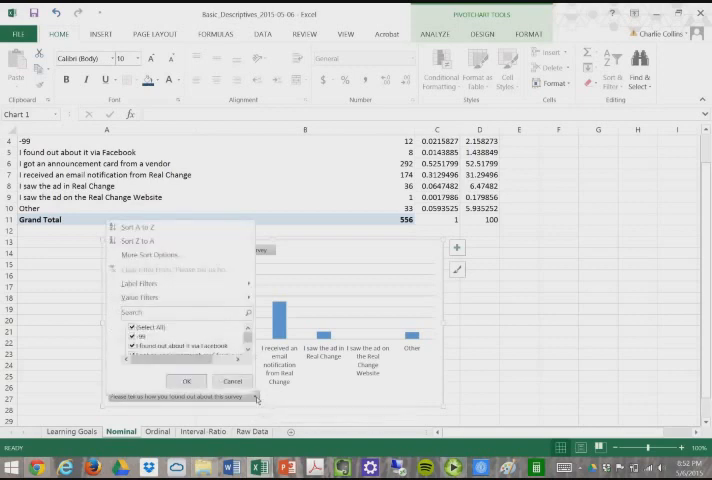
left_click(186, 380)
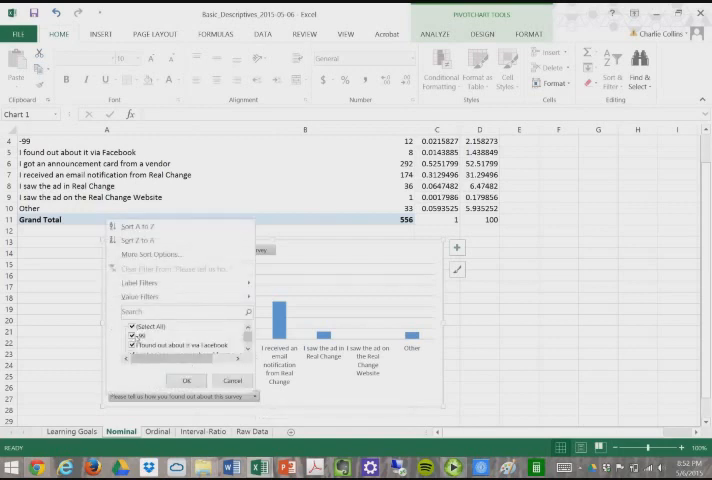
left_click(132, 328)
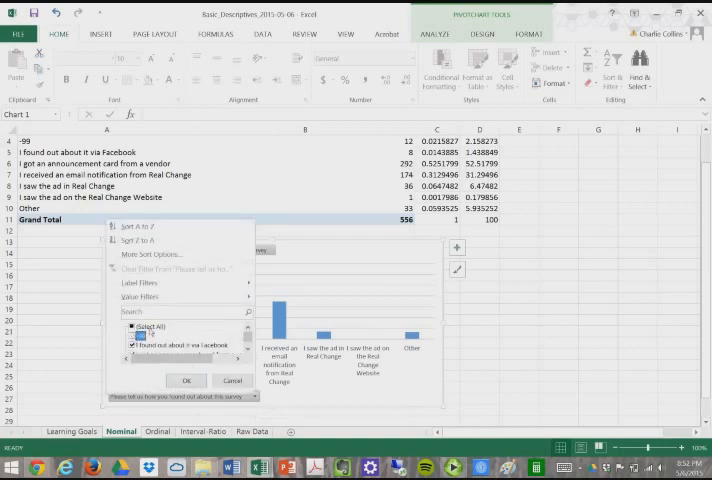
left_click(186, 380)
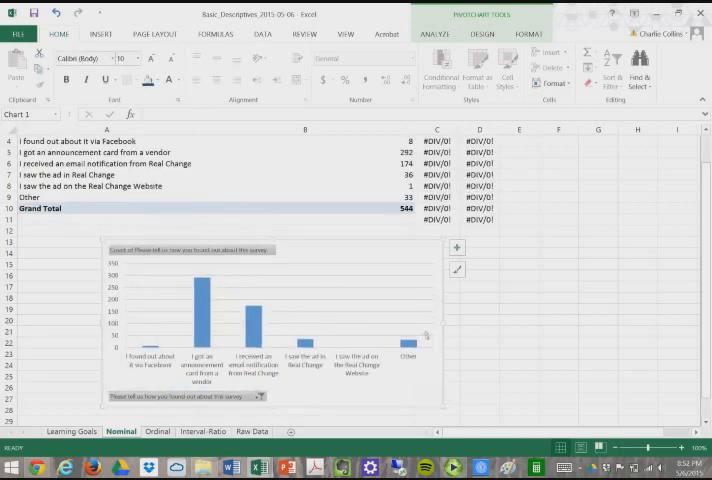
mouse_move(312, 370)
type("proportions")
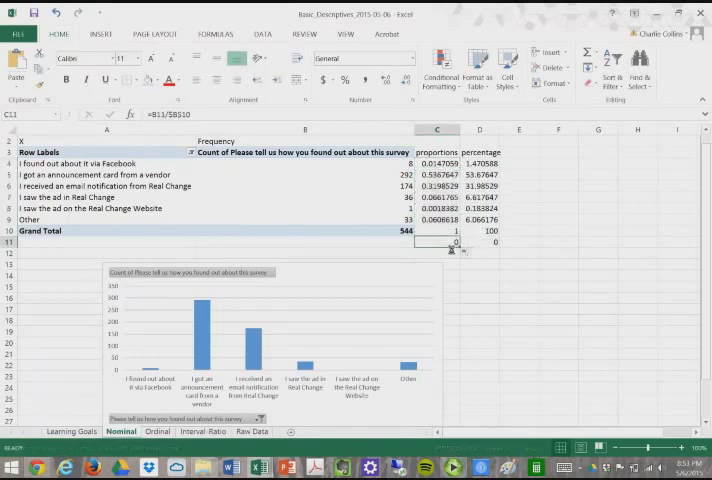
Correct the proportion and percentage formulas to divide by the 544 Grand Total
left_click(478, 240)
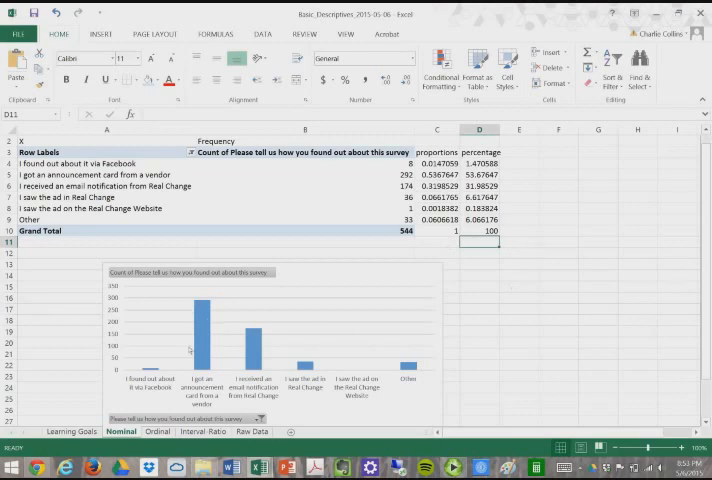
mouse_move(188, 330)
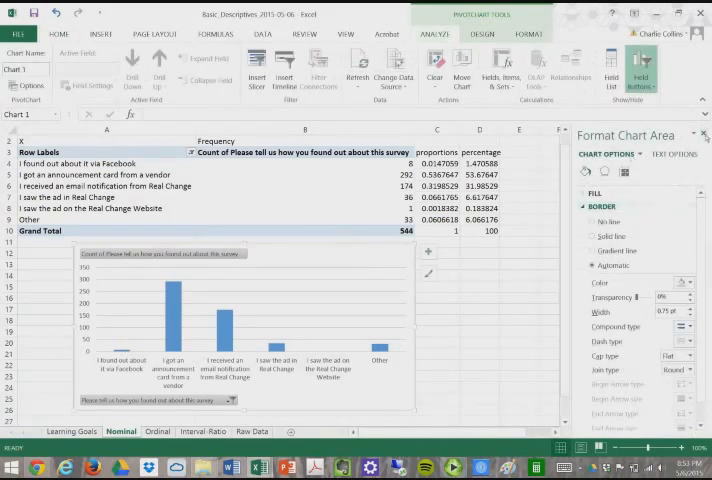
Show the PivotChart Design options for the selected chart
left_click(704, 134)
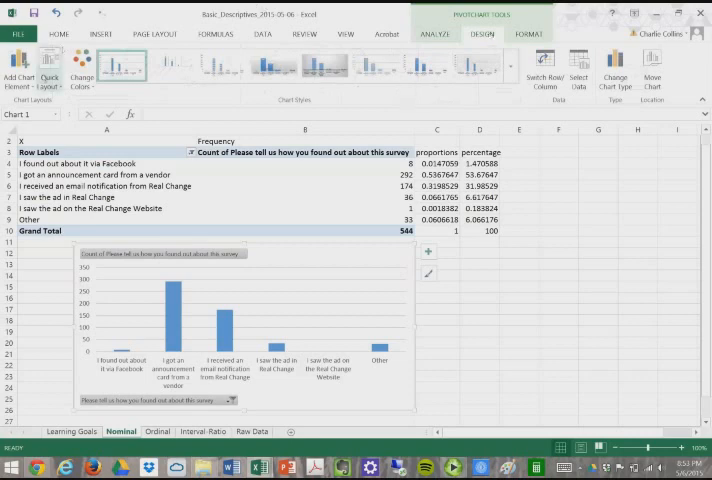
Add Outside End data labels showing the count above each column
left_click(18, 76)
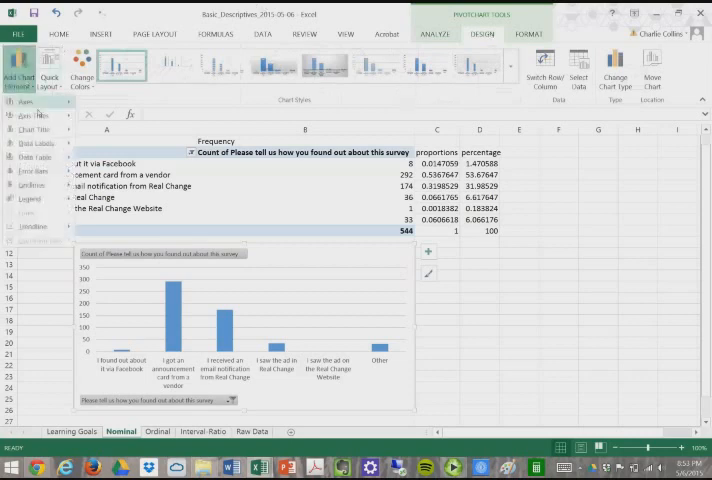
left_click(30, 144)
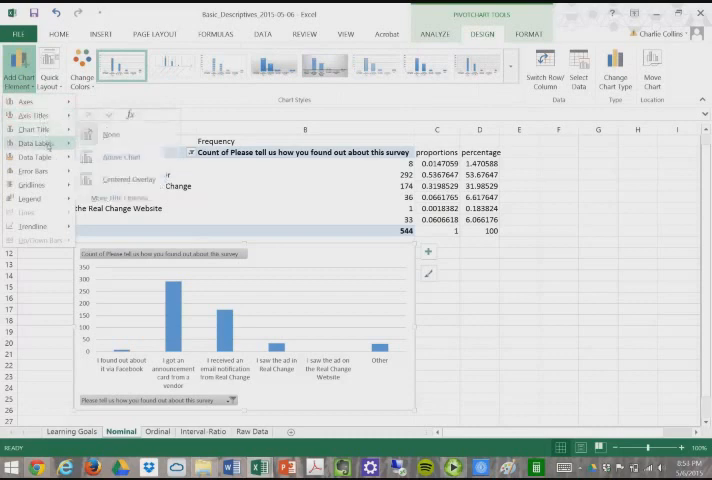
left_click(34, 144)
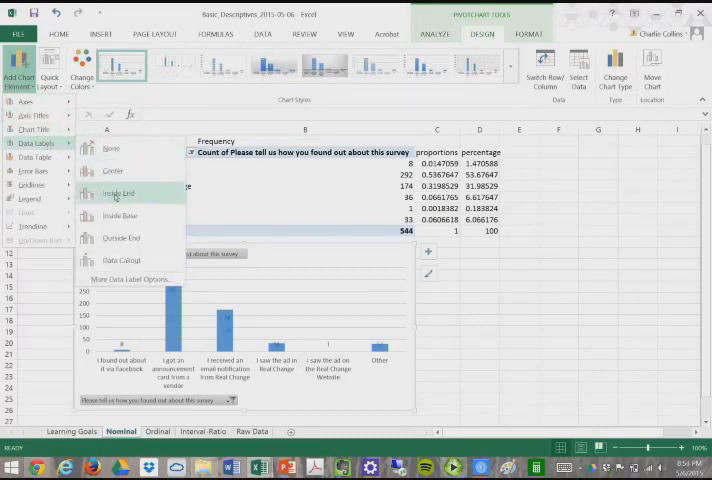
left_click(120, 192)
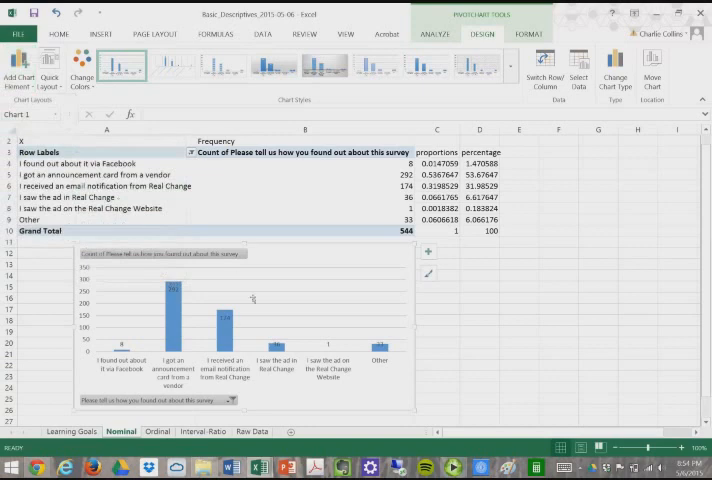
left_click(18, 62)
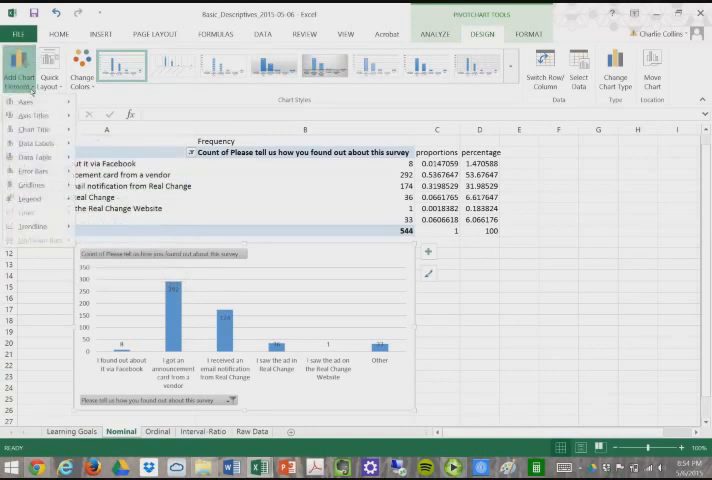
left_click(30, 144)
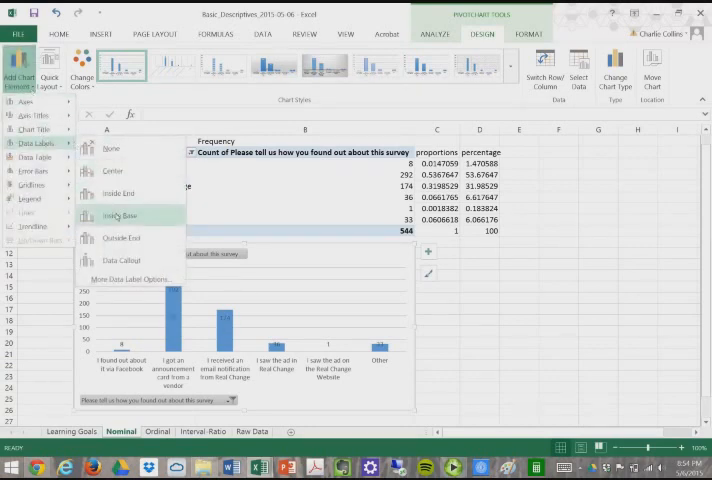
mouse_move(112, 172)
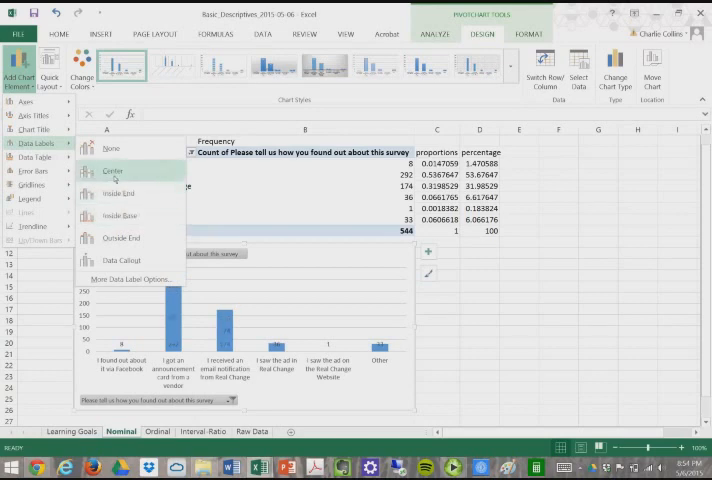
left_click(120, 238)
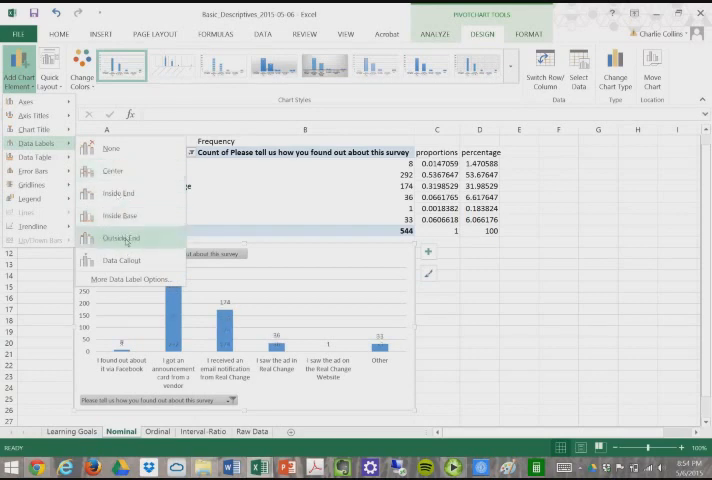
left_click(120, 238)
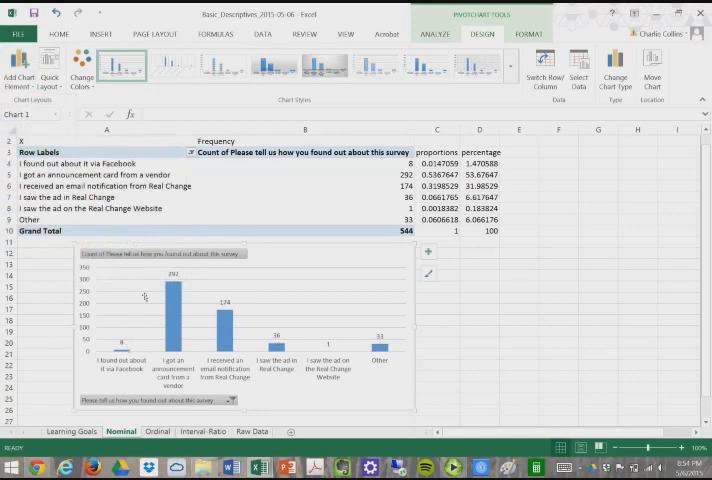
mouse_move(340, 336)
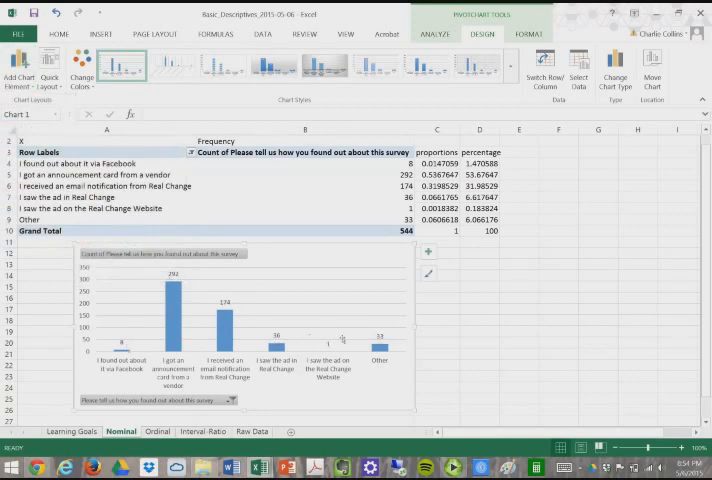
mouse_move(388, 328)
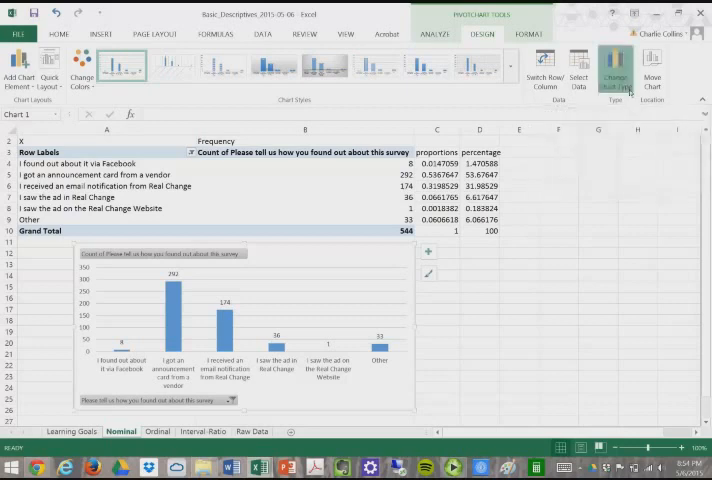
Change the survey-source column chart to a pie chart
left_click(616, 64)
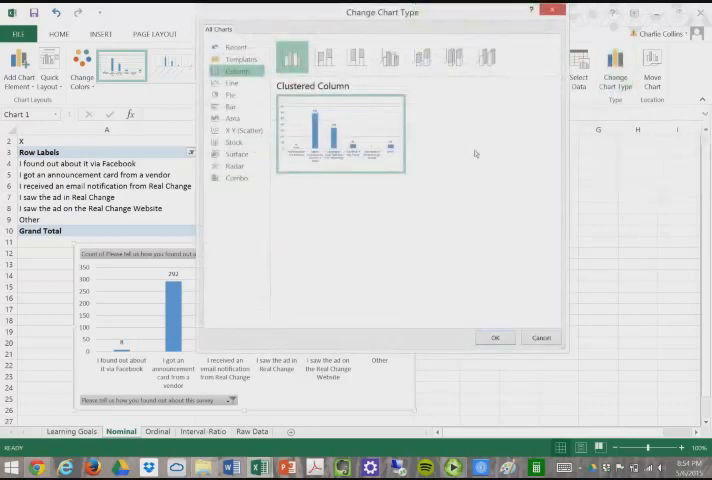
left_click(232, 96)
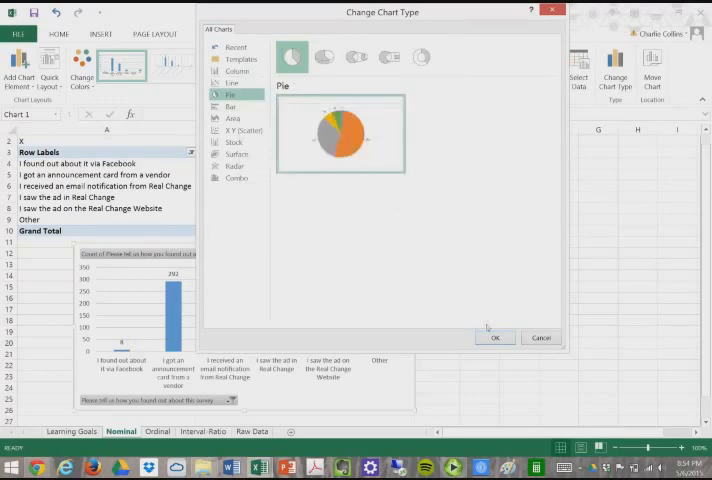
left_click(496, 336)
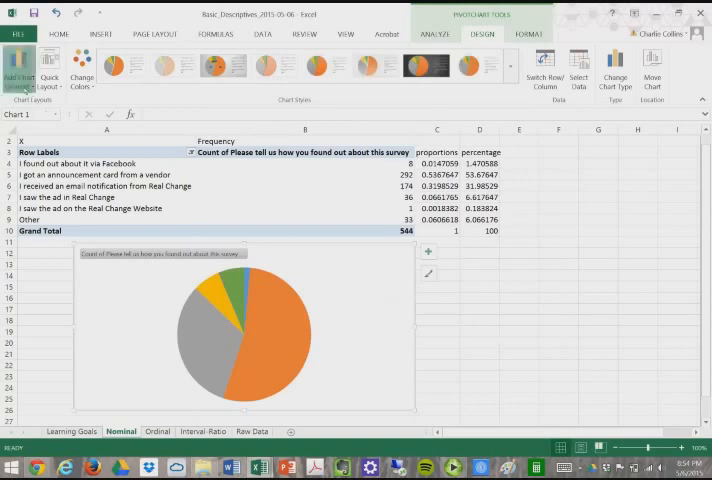
Add a right-side legend of categories and count data labels on the pie slices
left_click(18, 64)
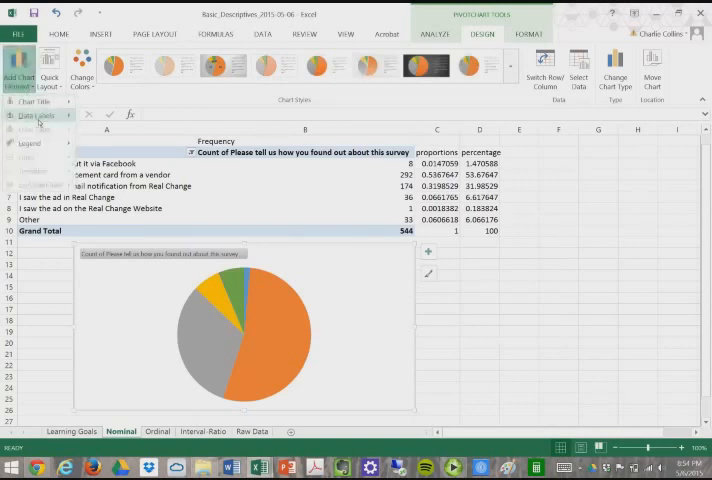
left_click(36, 116)
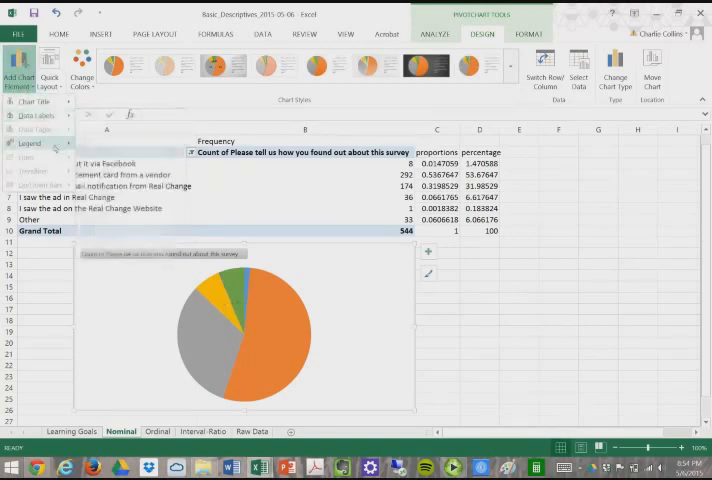
left_click(30, 142)
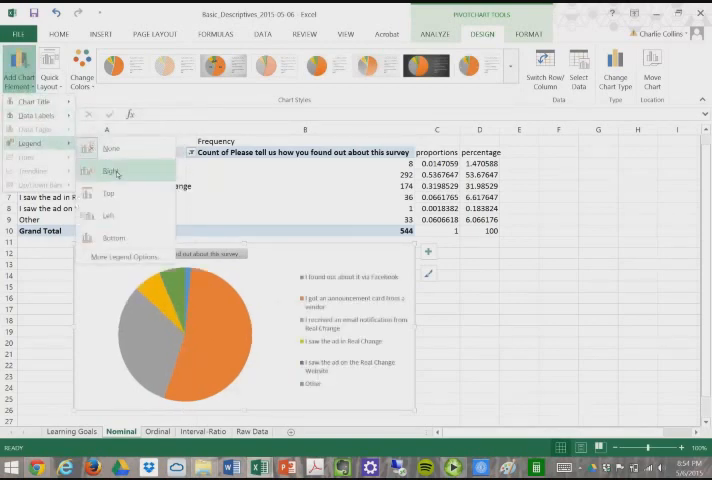
left_click(112, 172)
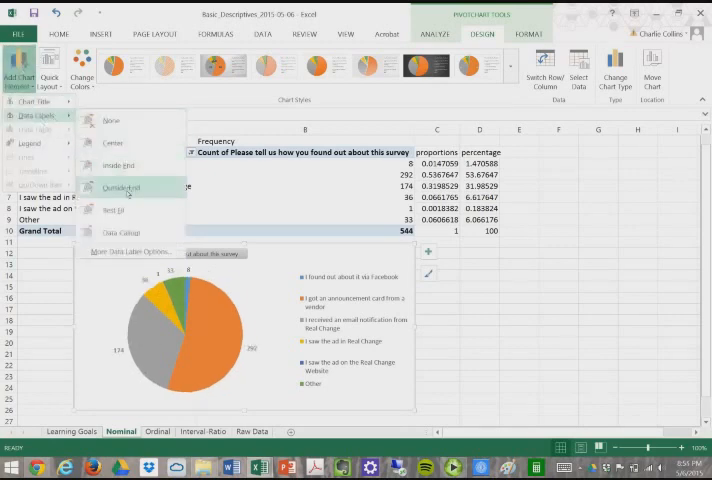
left_click(120, 188)
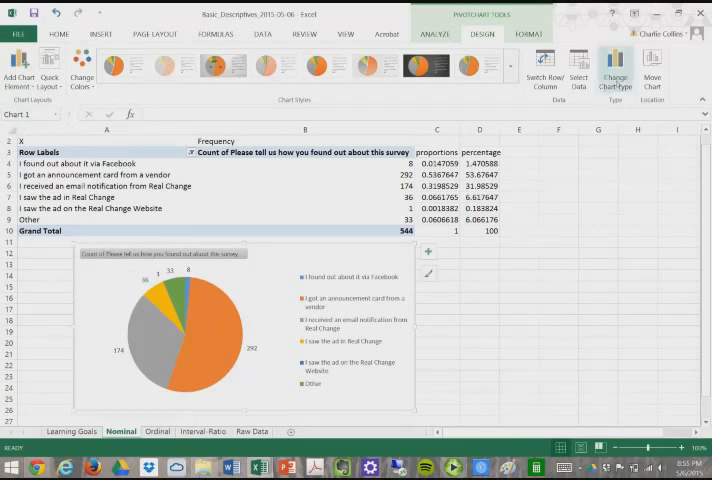
Convert the survey-source pie chart to a Line chart, keeping the count labels
left_click(616, 64)
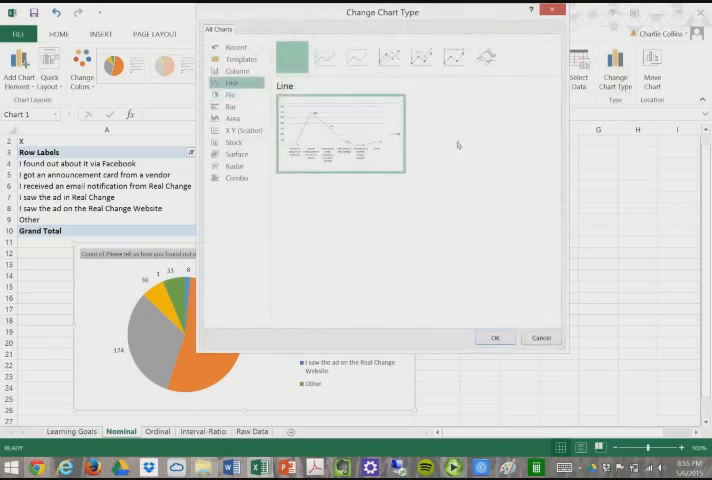
left_click(494, 336)
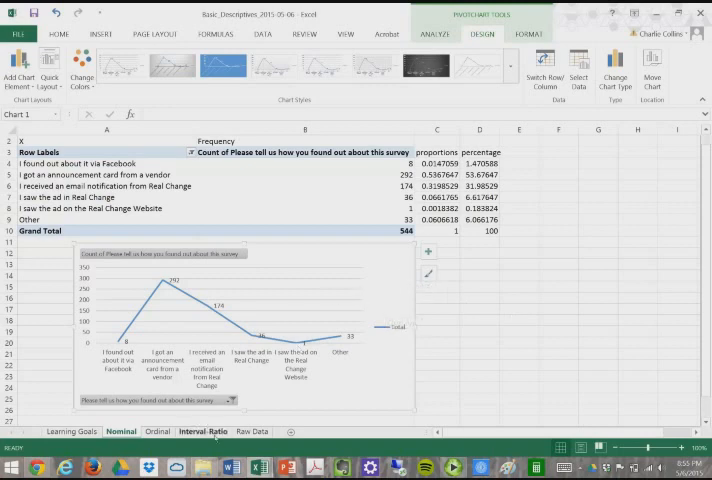
Review the household income pivot table on the Interval Ratio sheet down to its 556 Grand Total
left_click(188, 432)
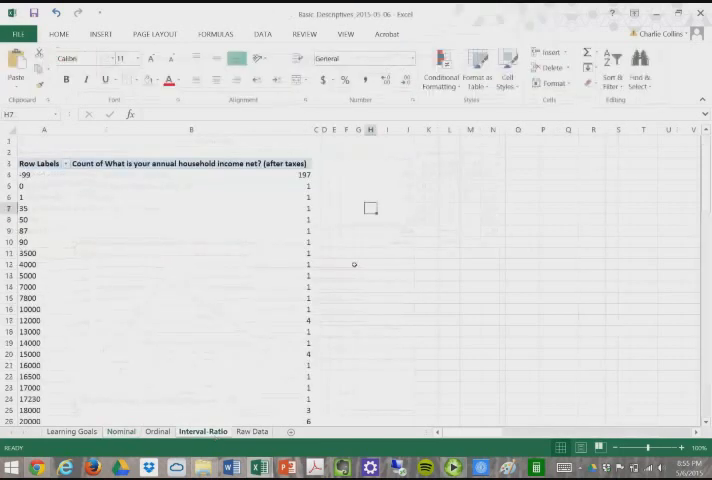
scroll("down", 3)
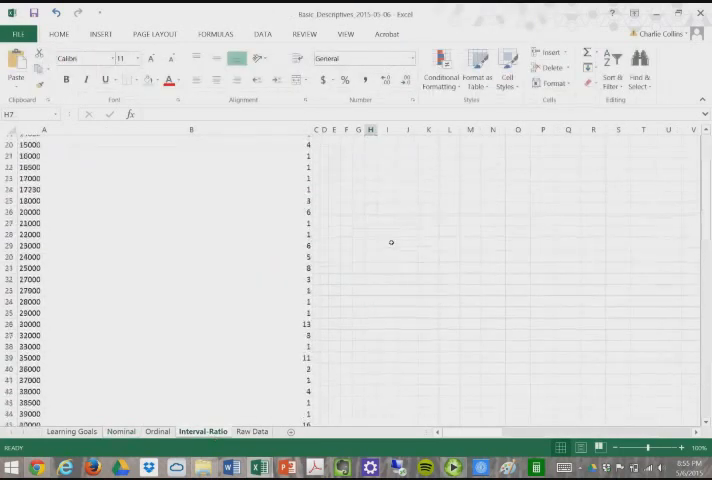
scroll("down", 3)
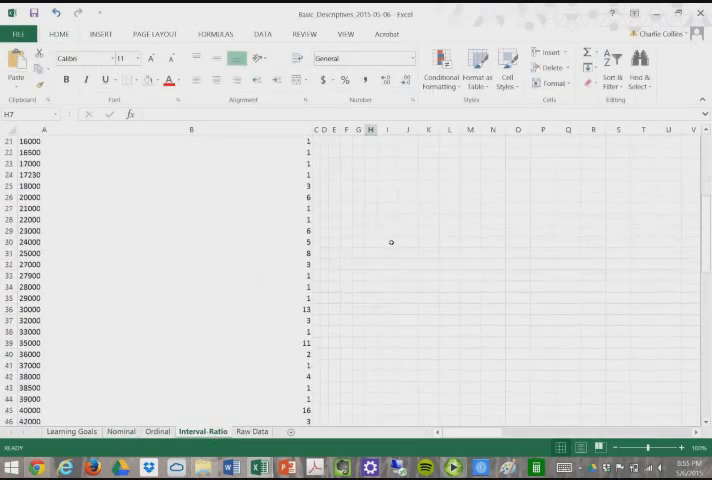
scroll("down", 3)
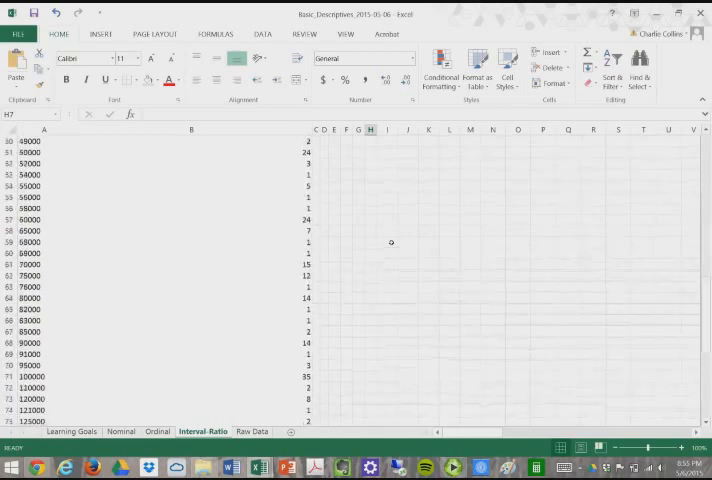
scroll("down", 3)
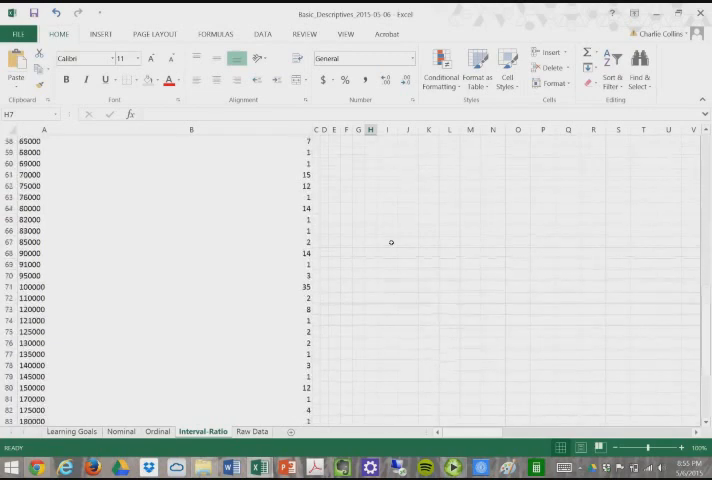
scroll("down", 3)
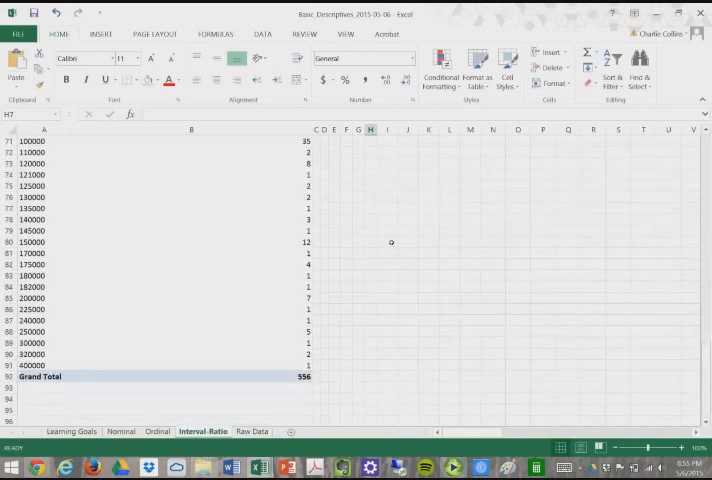
scroll("up", 3)
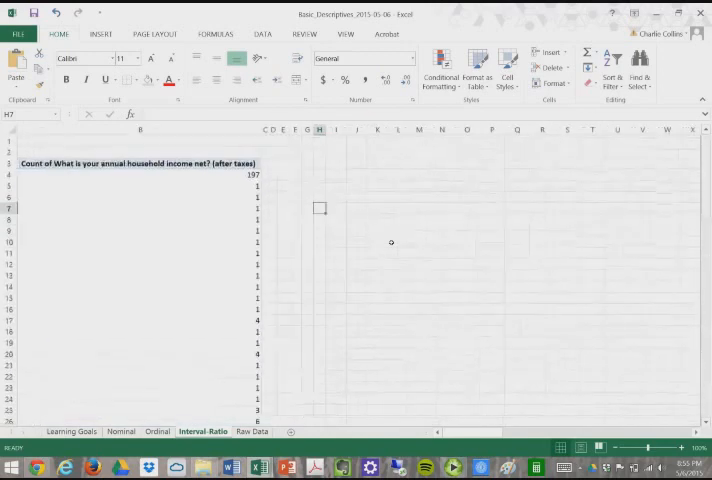